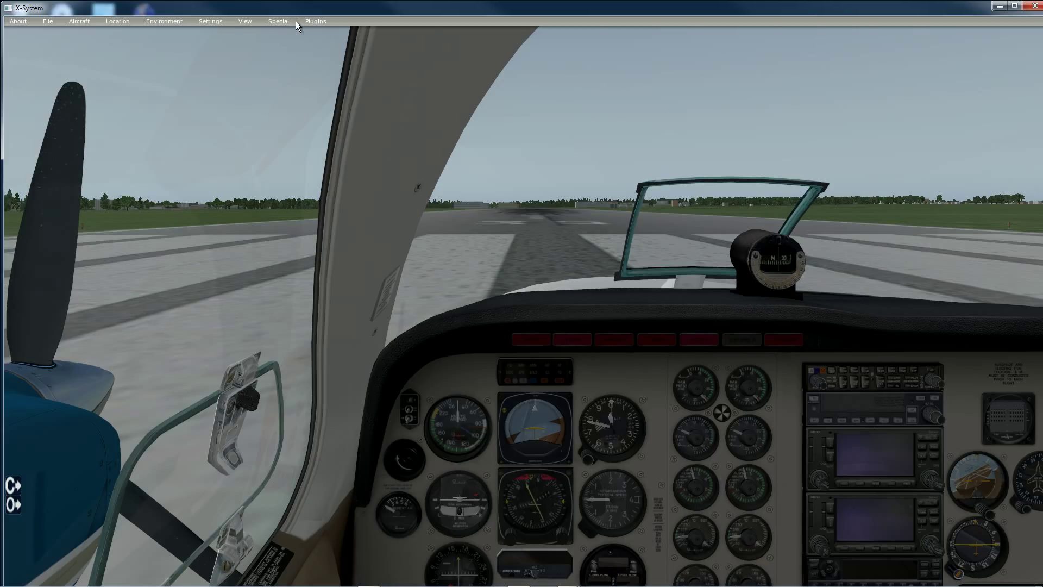
Step: Open the X-Camera Control Panel from the Plugins menu
{"action": "left_click", "coordinate": [314, 20]}
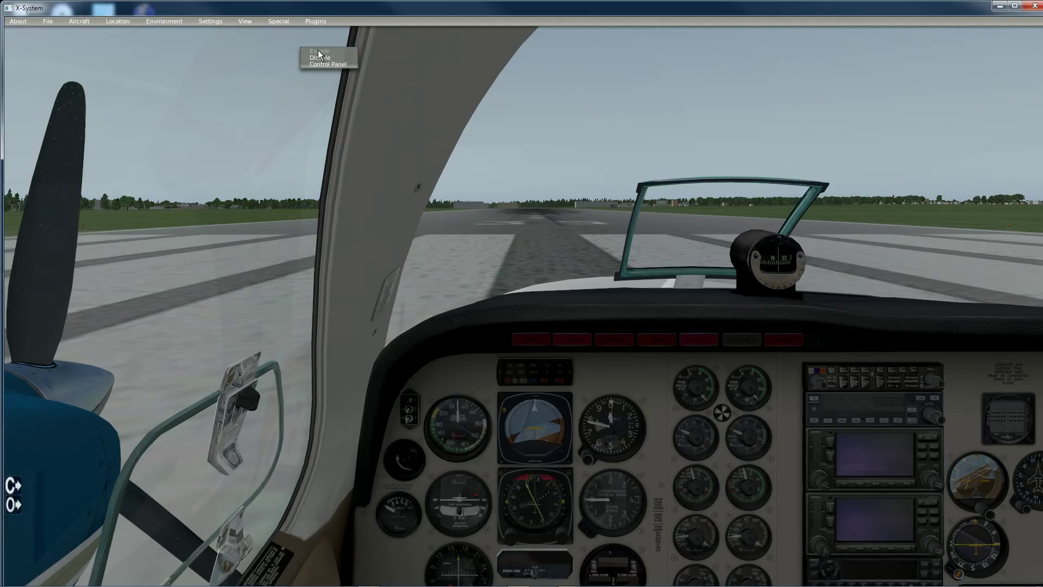
{"action": "left_click", "coordinate": [327, 64]}
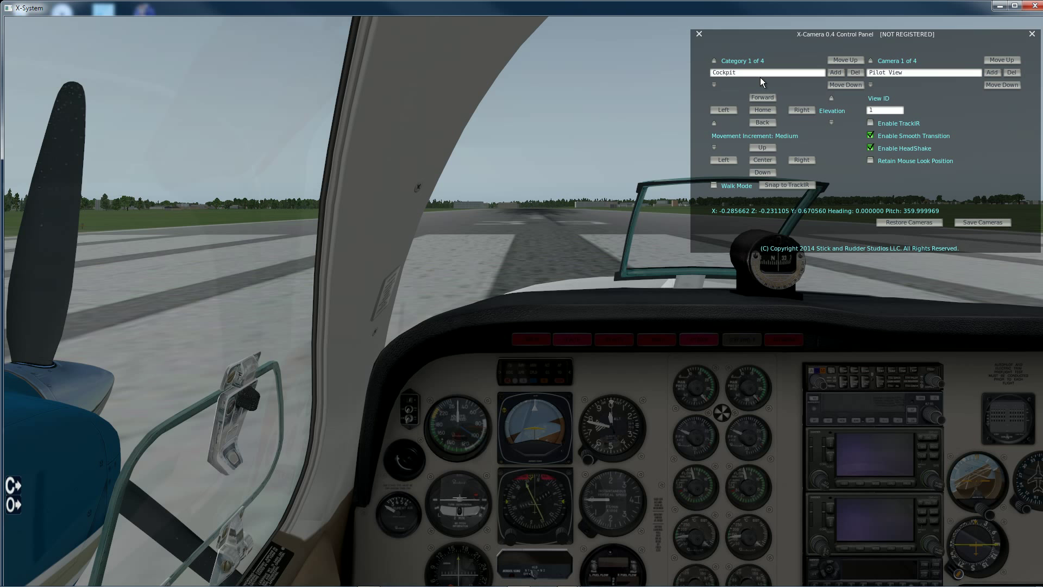
{"action": "mouse_move", "coordinate": [740, 77]}
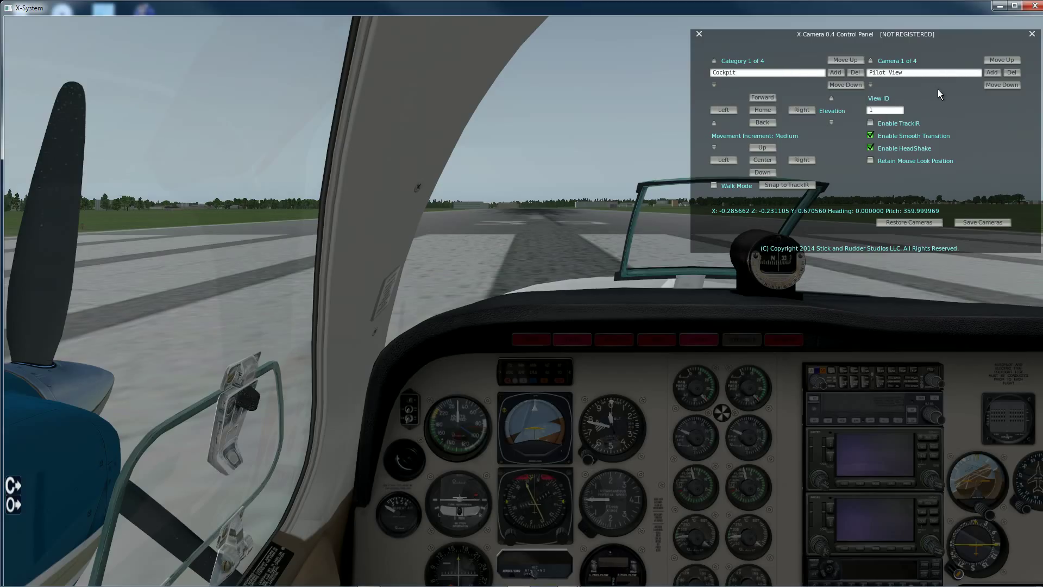
{"action": "mouse_move", "coordinate": [878, 99]}
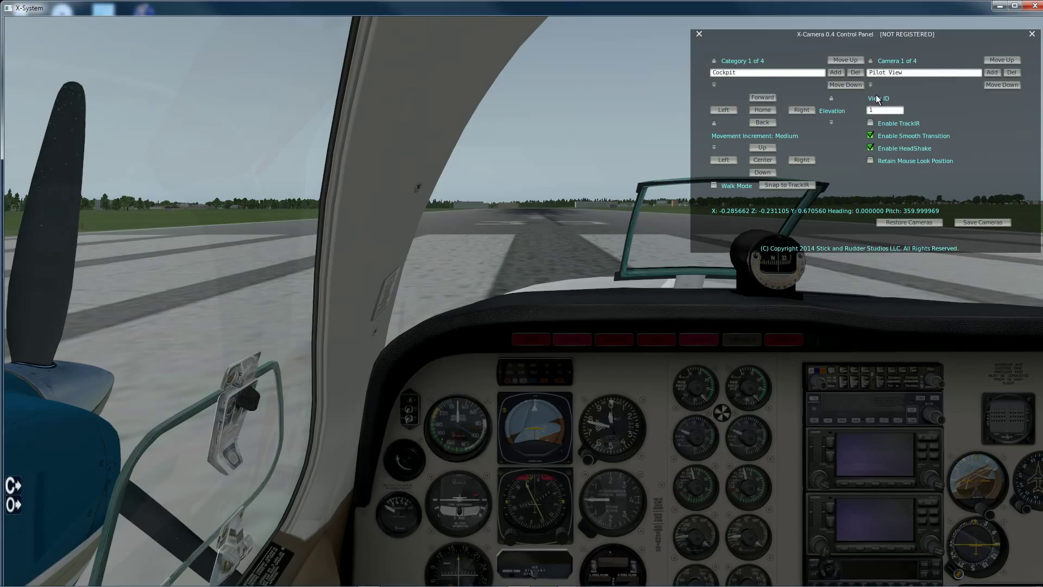
{"action": "mouse_move", "coordinate": [872, 91]}
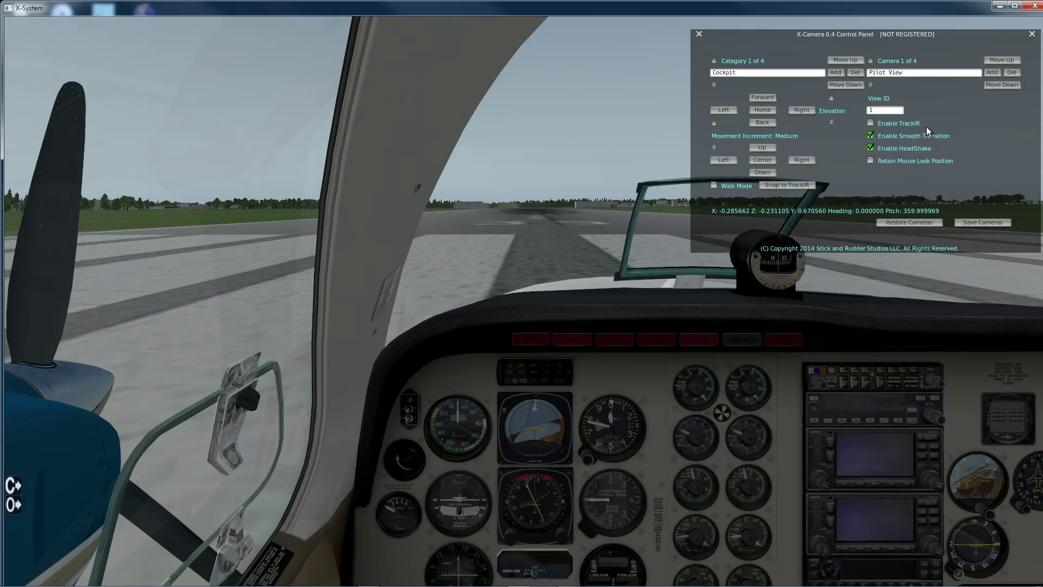
{"action": "mouse_move", "coordinate": [881, 130]}
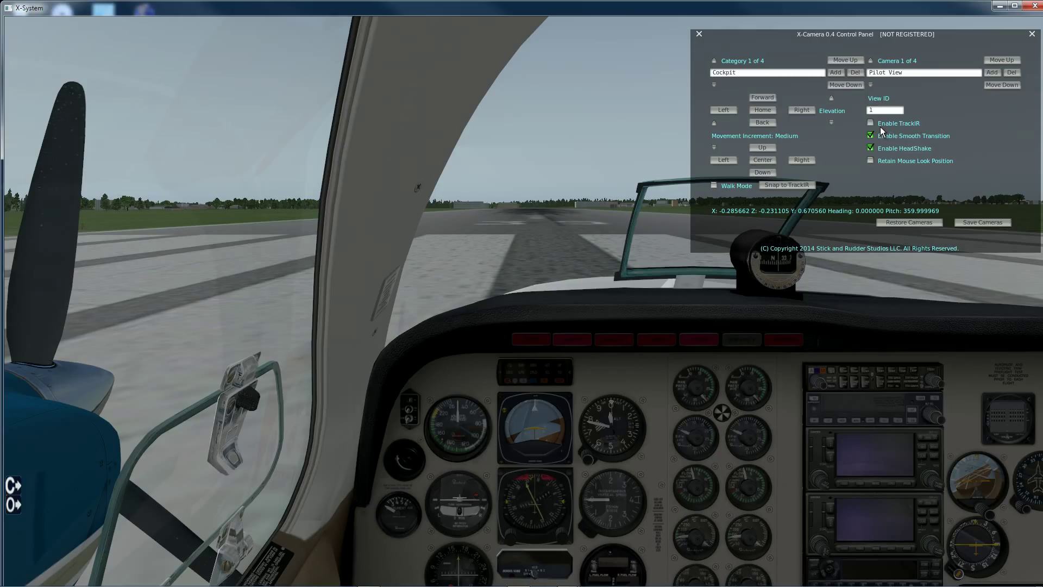
{"action": "mouse_move", "coordinate": [883, 131]}
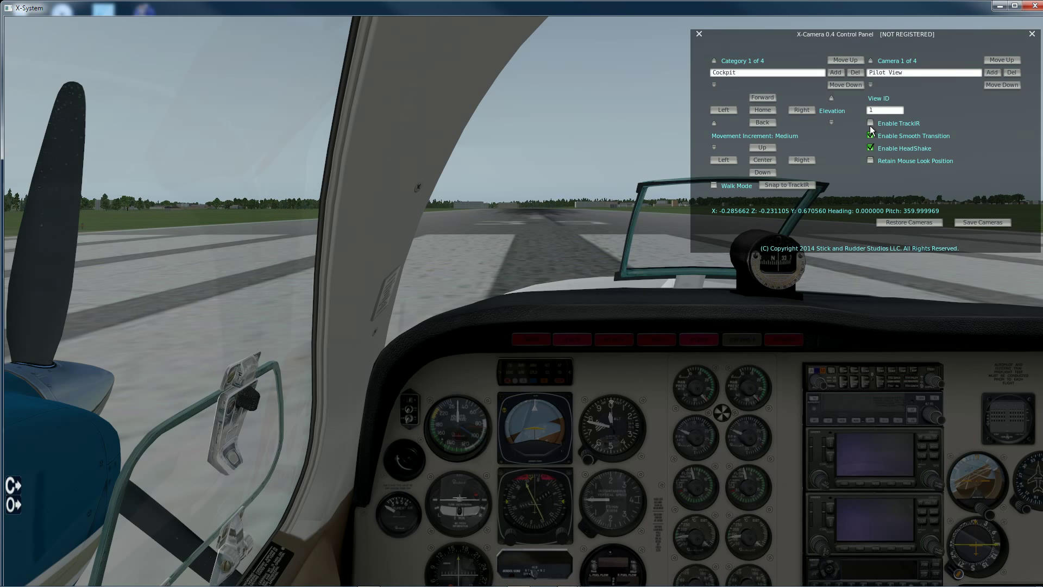
{"action": "left_click", "coordinate": [870, 123]}
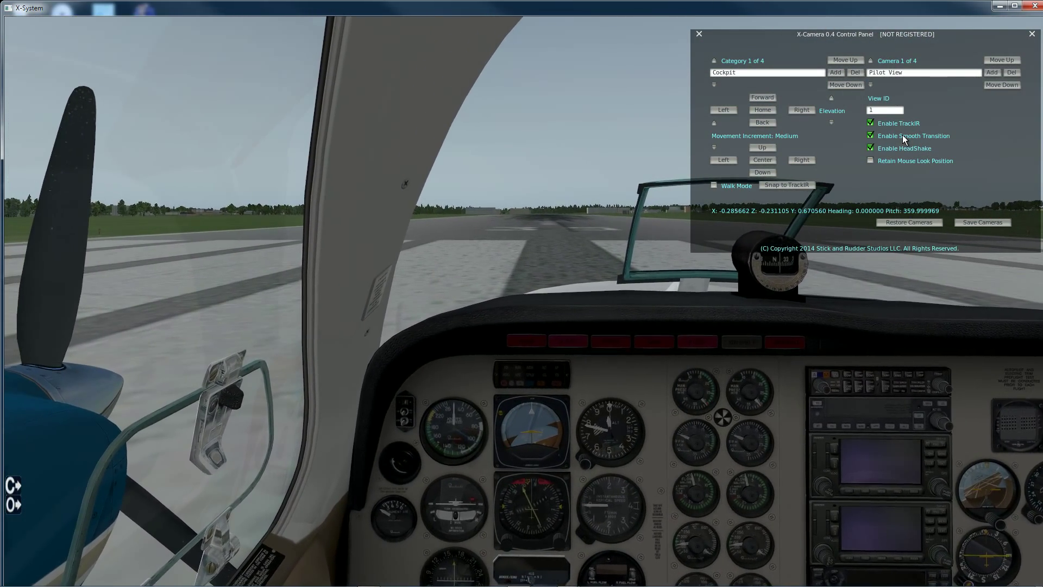
{"action": "left_click", "coordinate": [870, 124]}
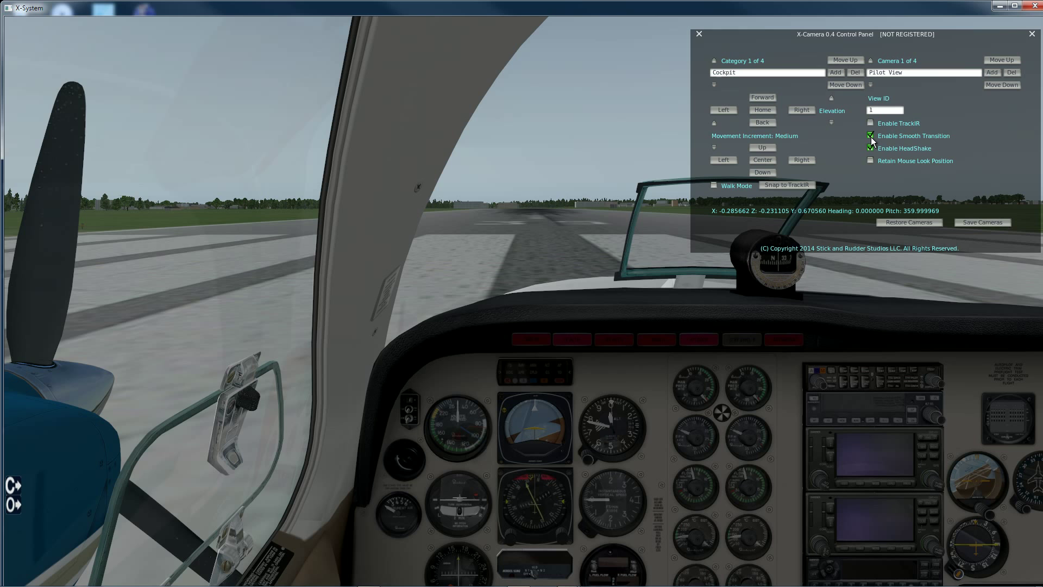
{"action": "left_click", "coordinate": [871, 136]}
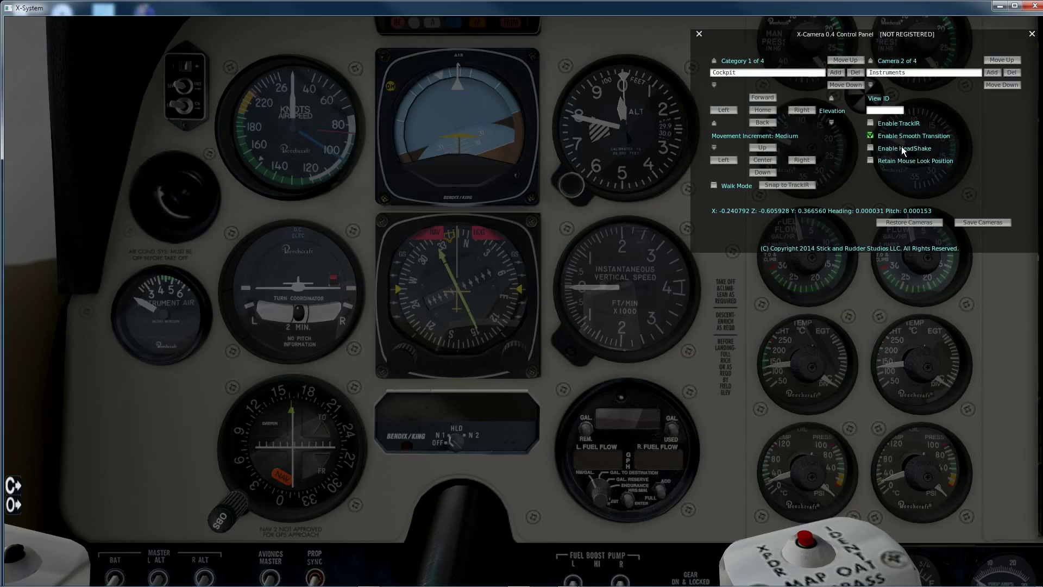
{"action": "mouse_move", "coordinate": [664, 242]}
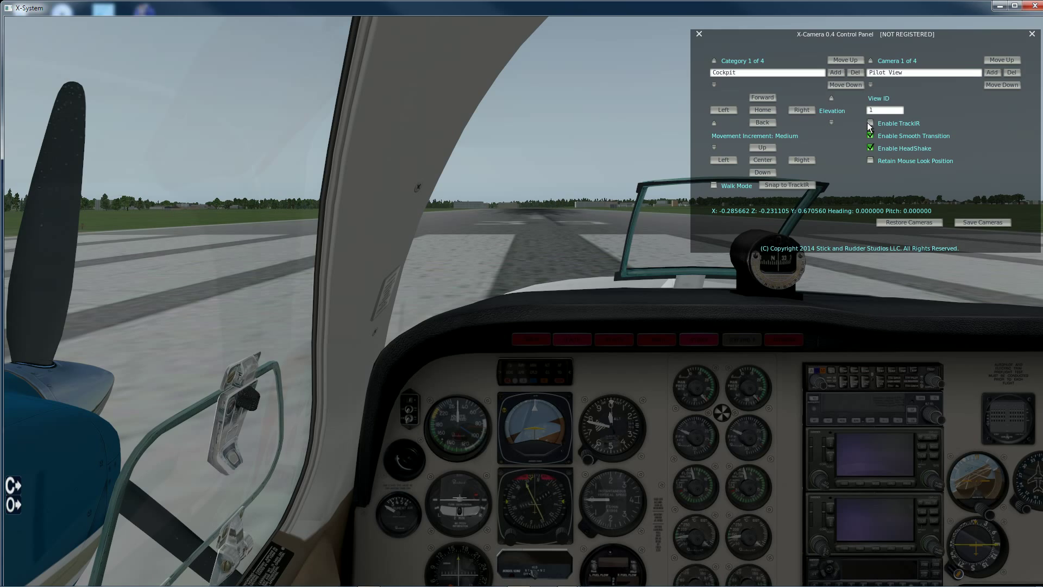
Step: Tick Enable TrackIR for the Camera 1 Pilot View
{"action": "left_click", "coordinate": [869, 124]}
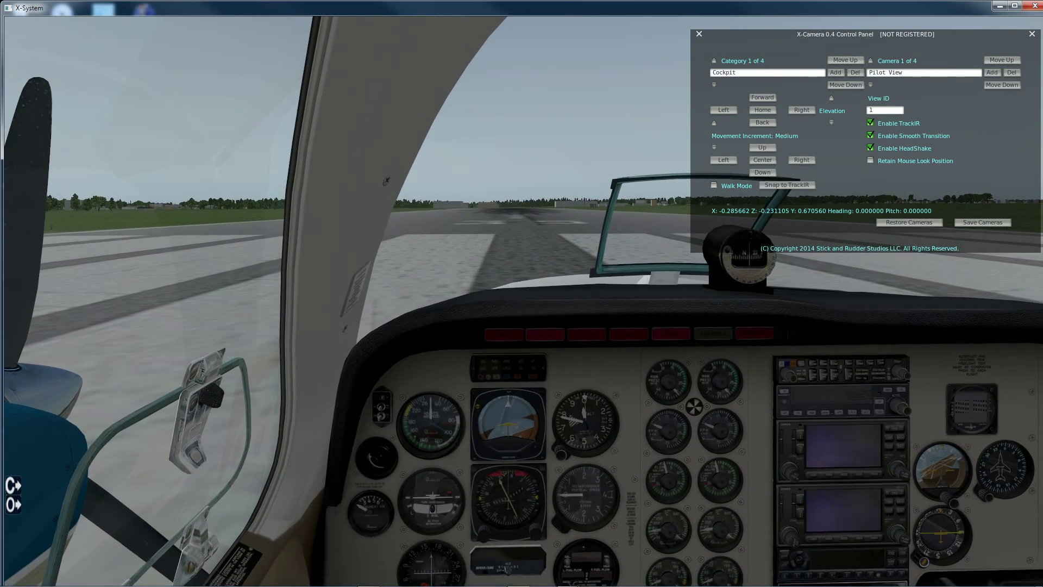